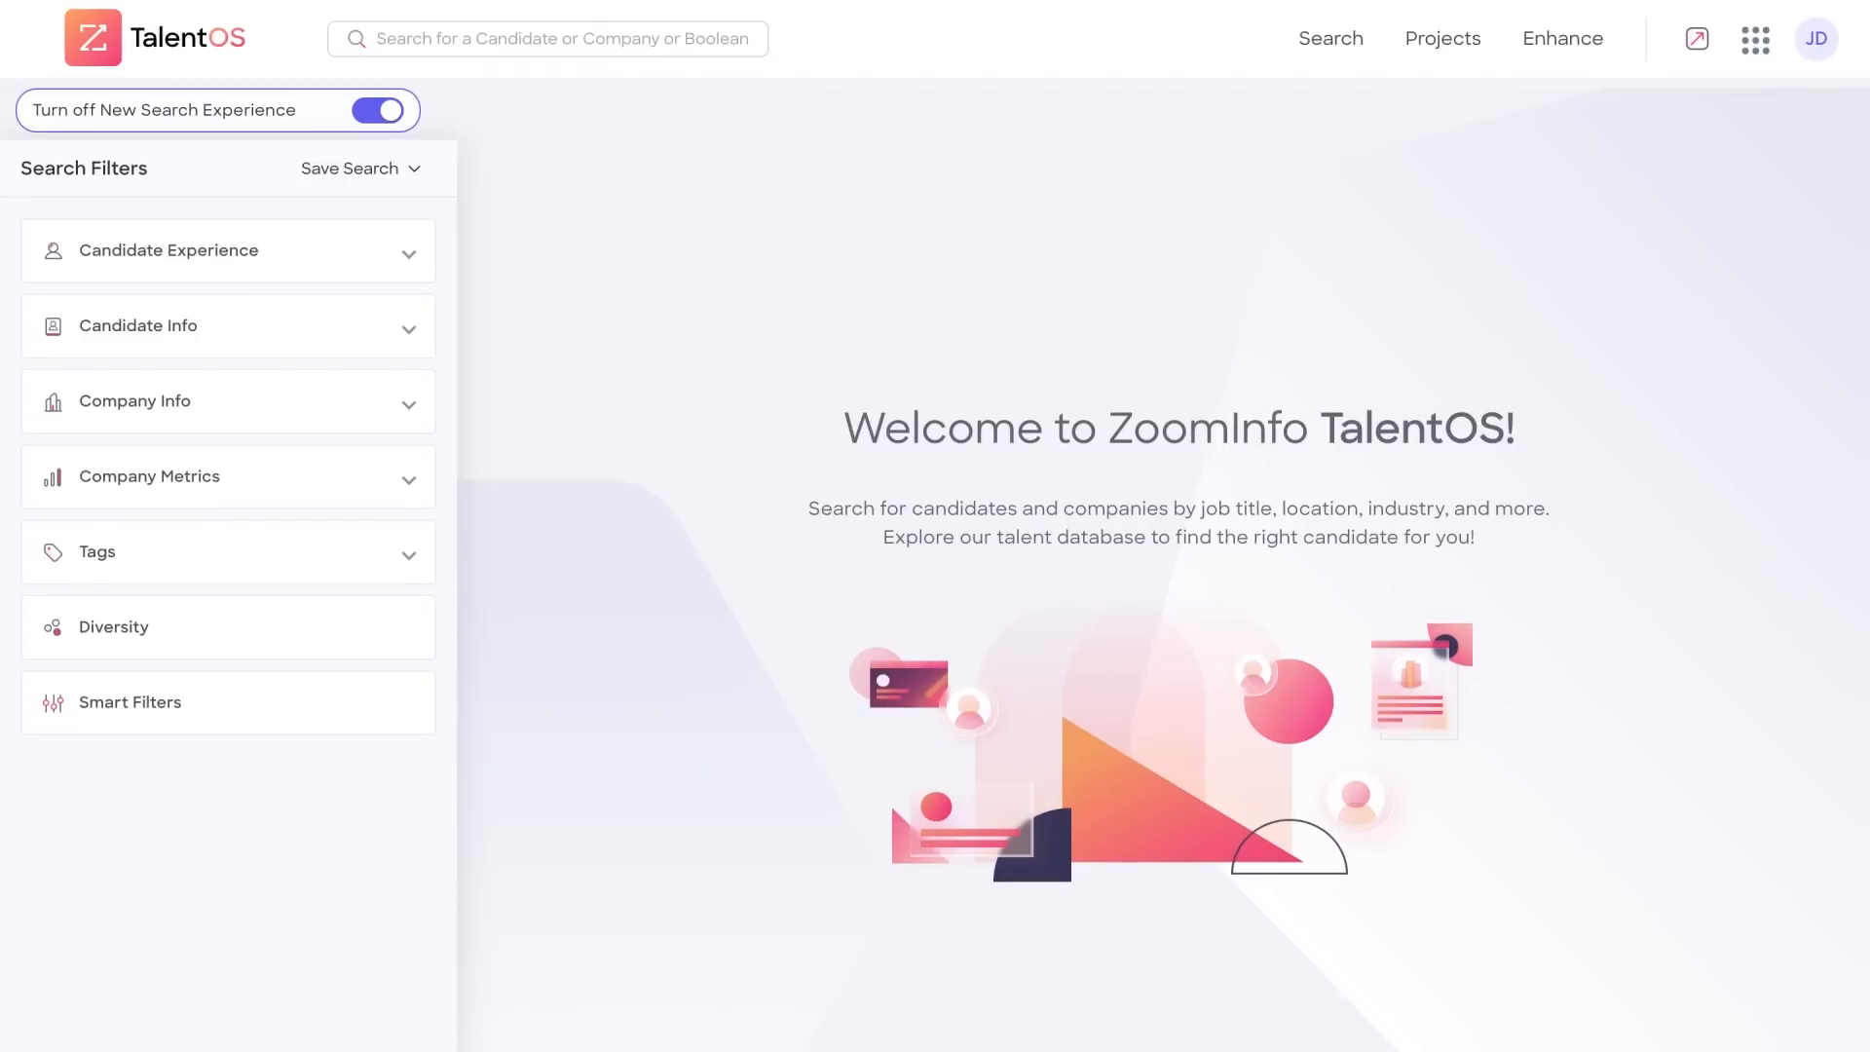
Step: Open account Settings from the JD avatar menu and show the Integrations tab
left_click(1813, 39)
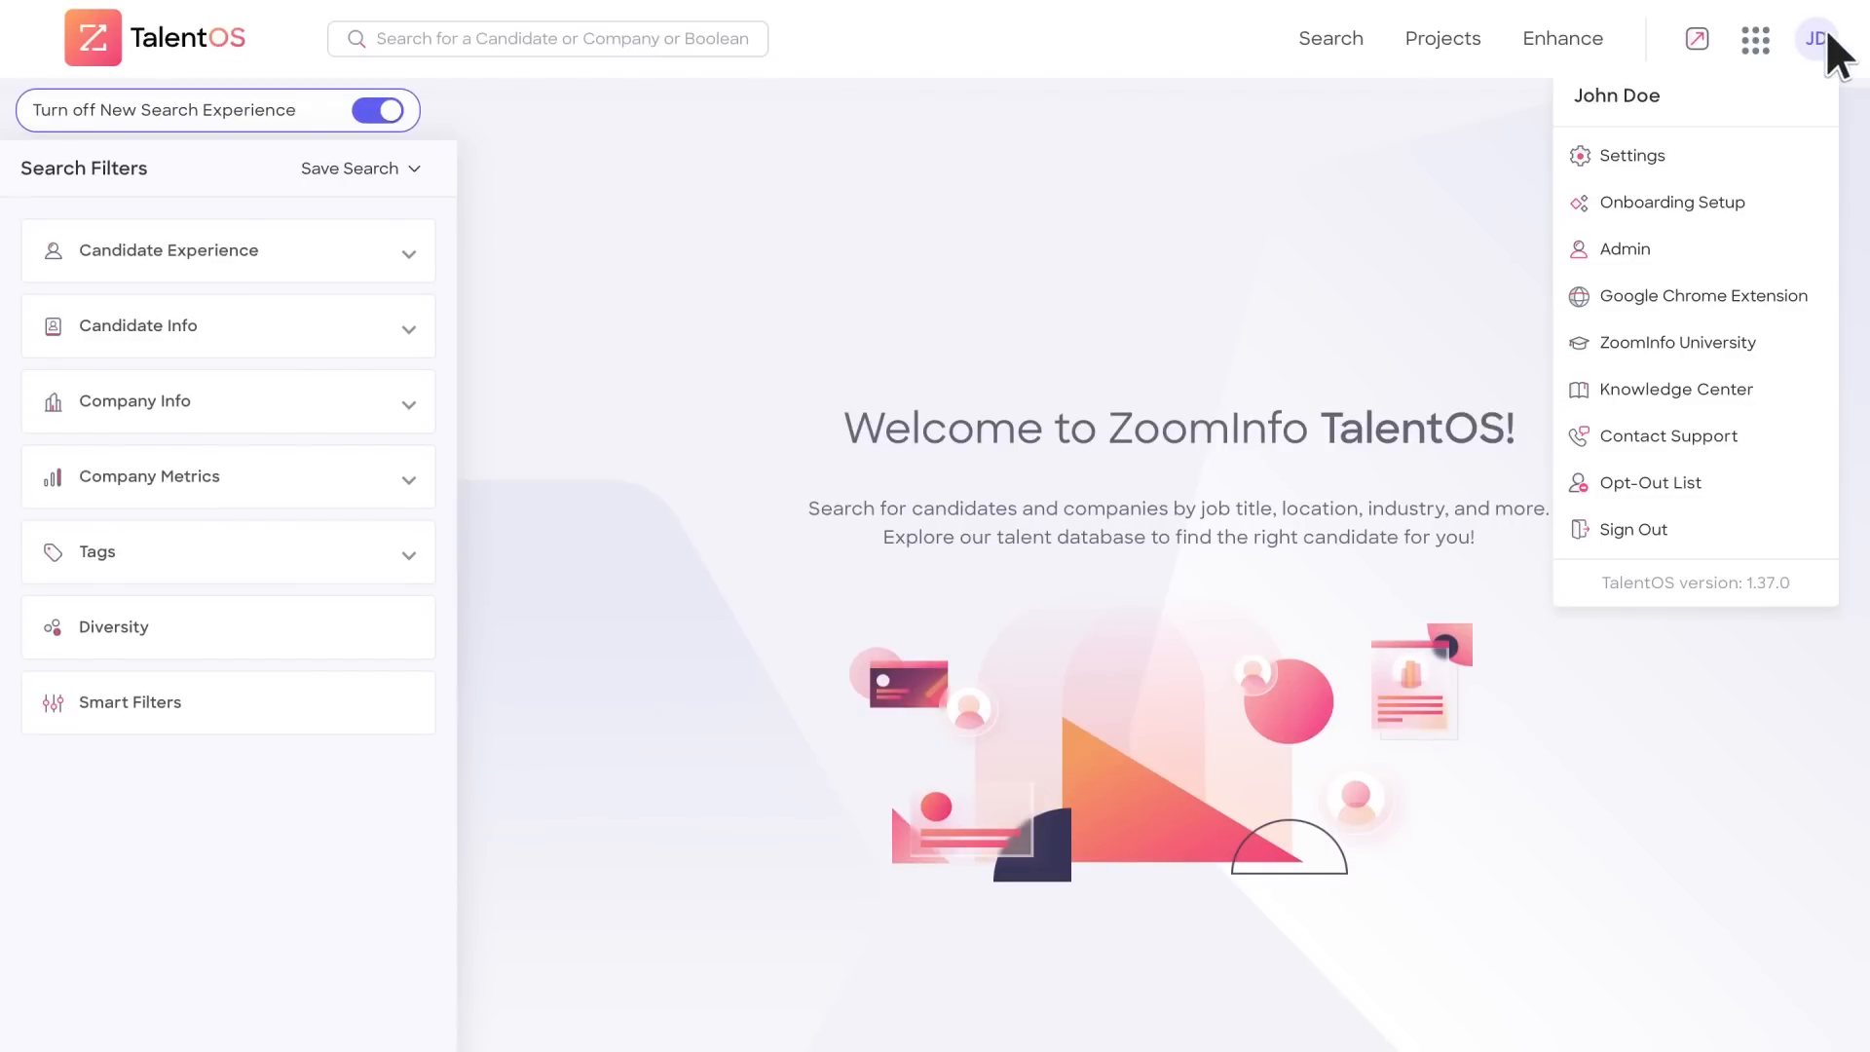
left_click(1632, 156)
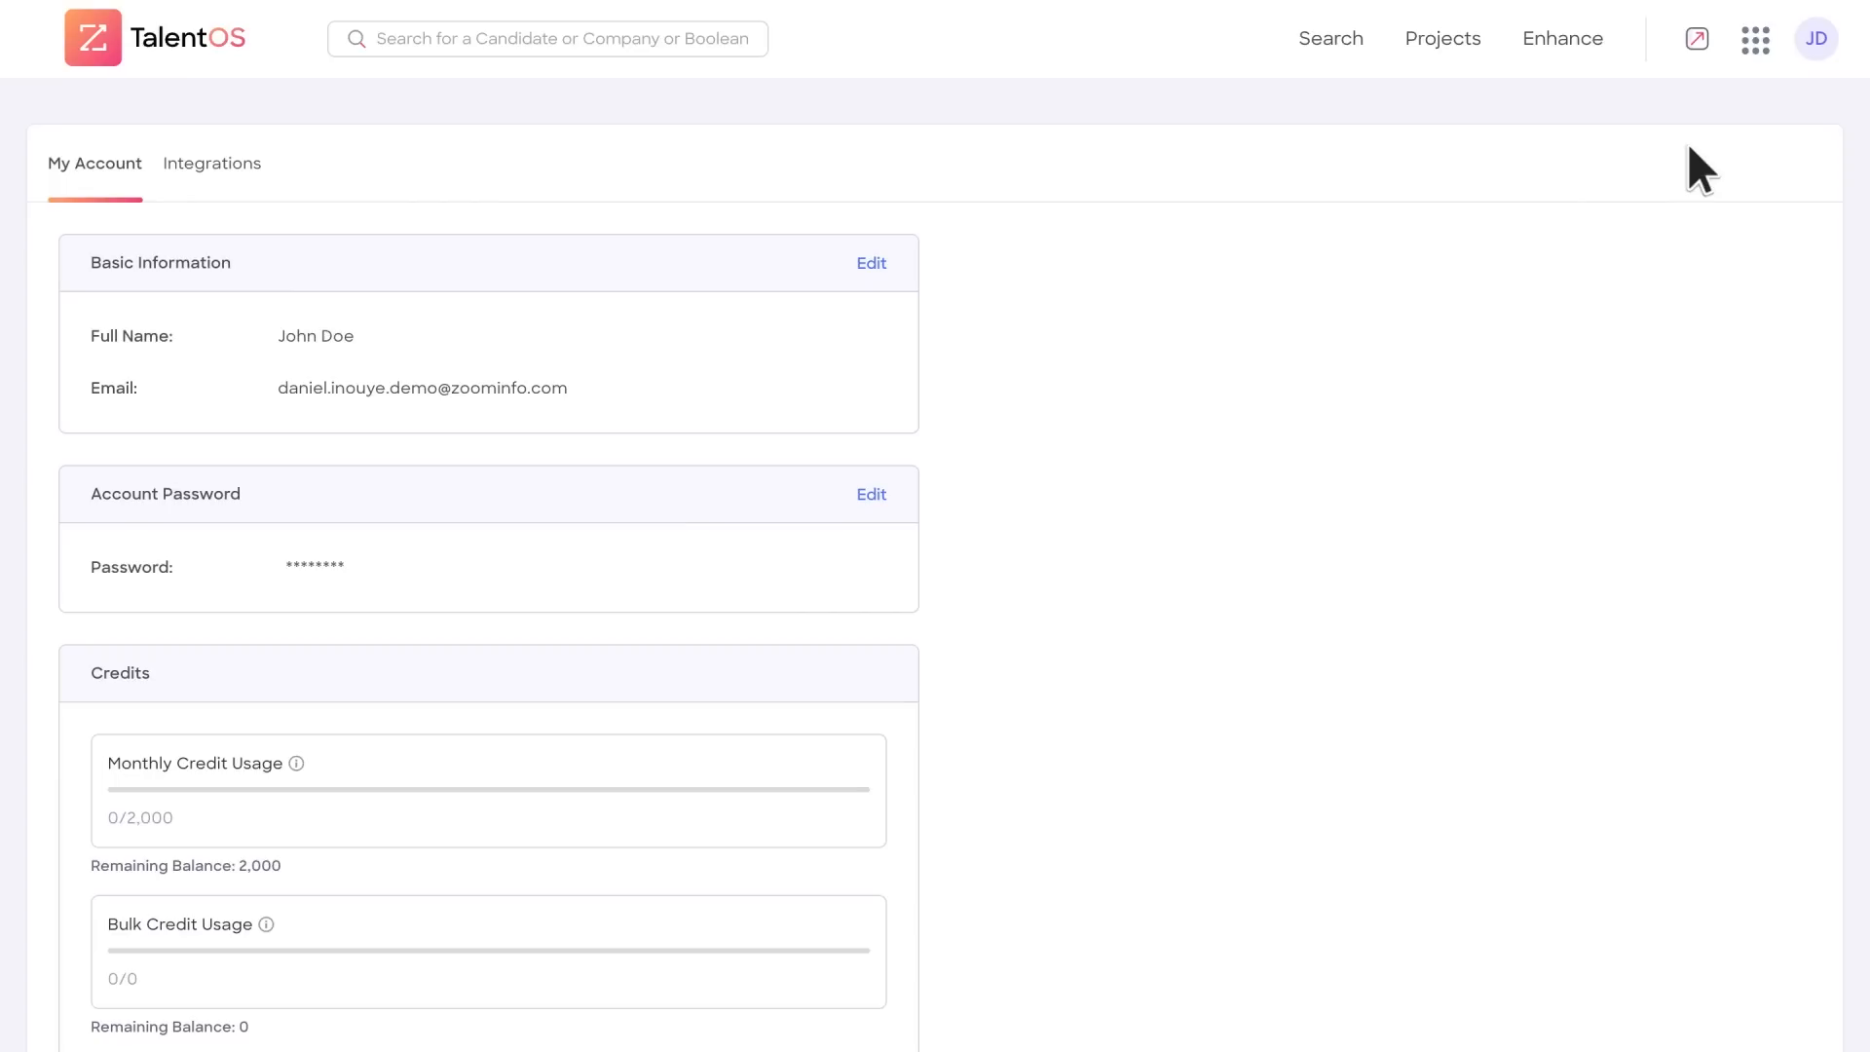
left_click(212, 163)
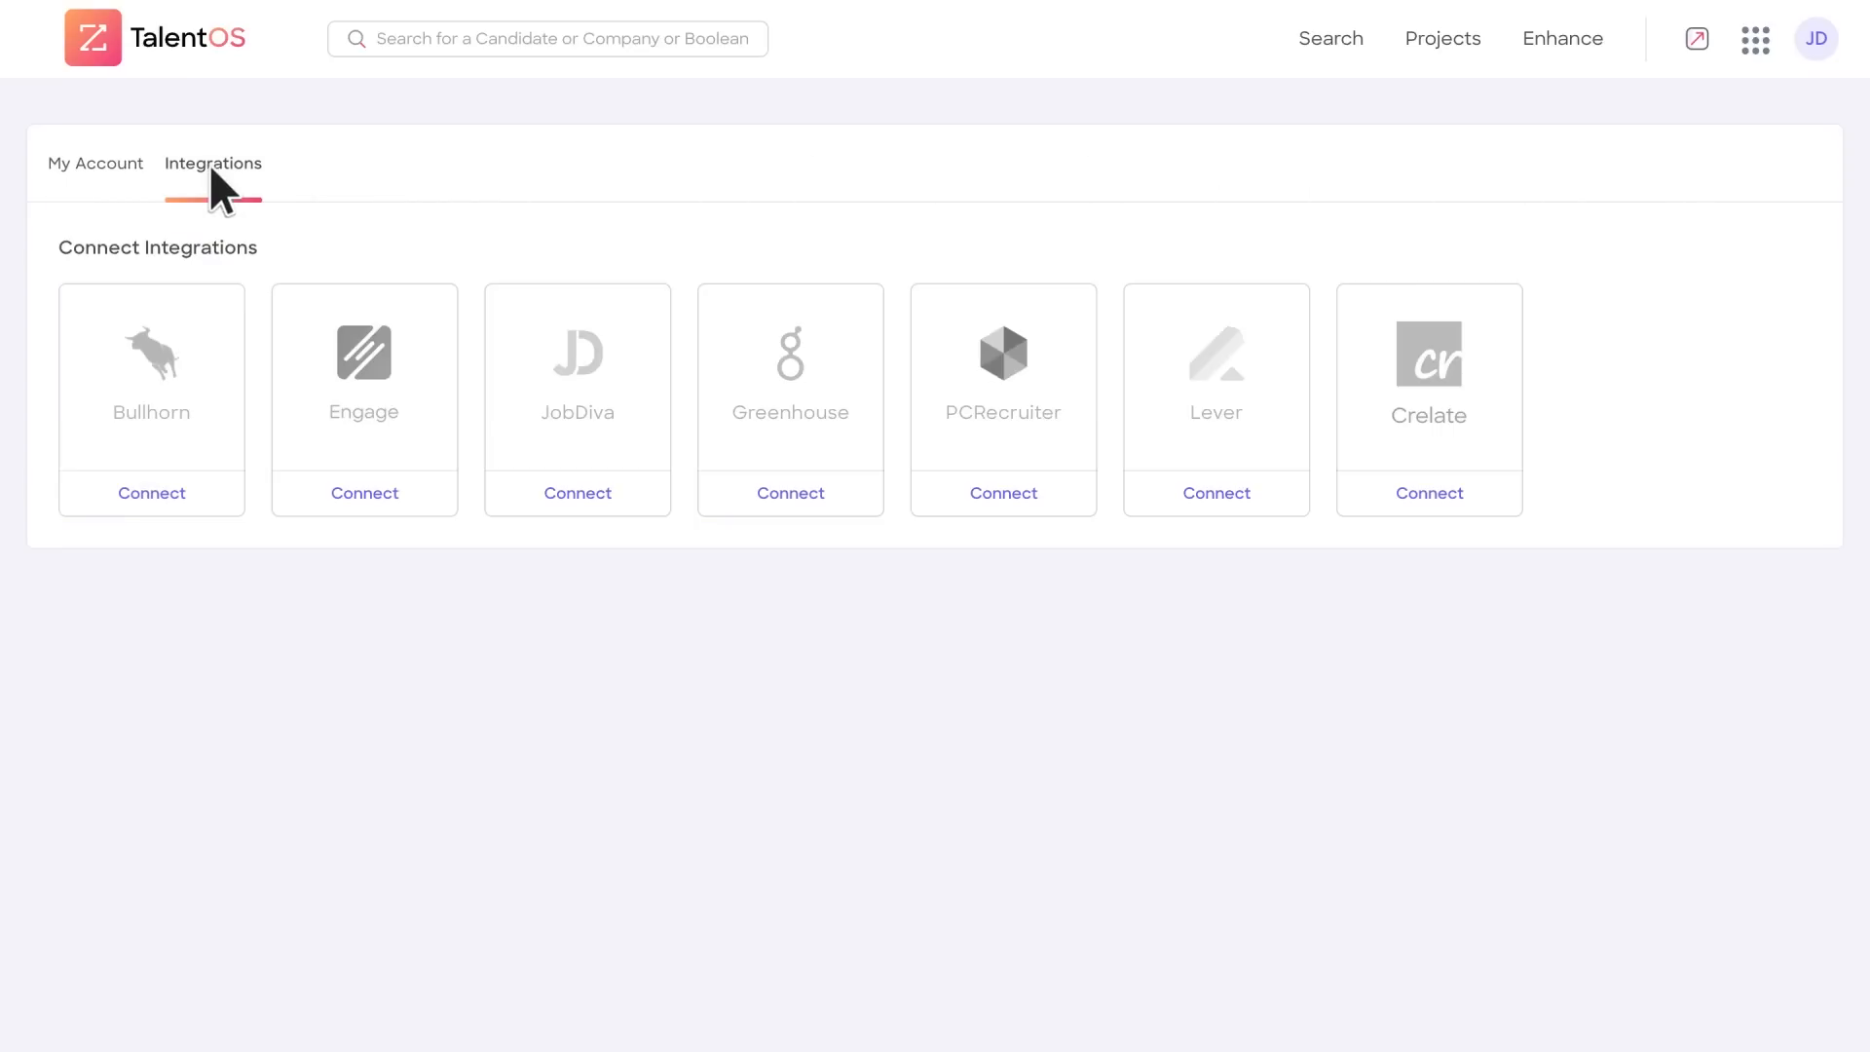
Step: Switch to the ZoomInfo Admin Portal dashboard via the apps grid
left_click(1217, 493)
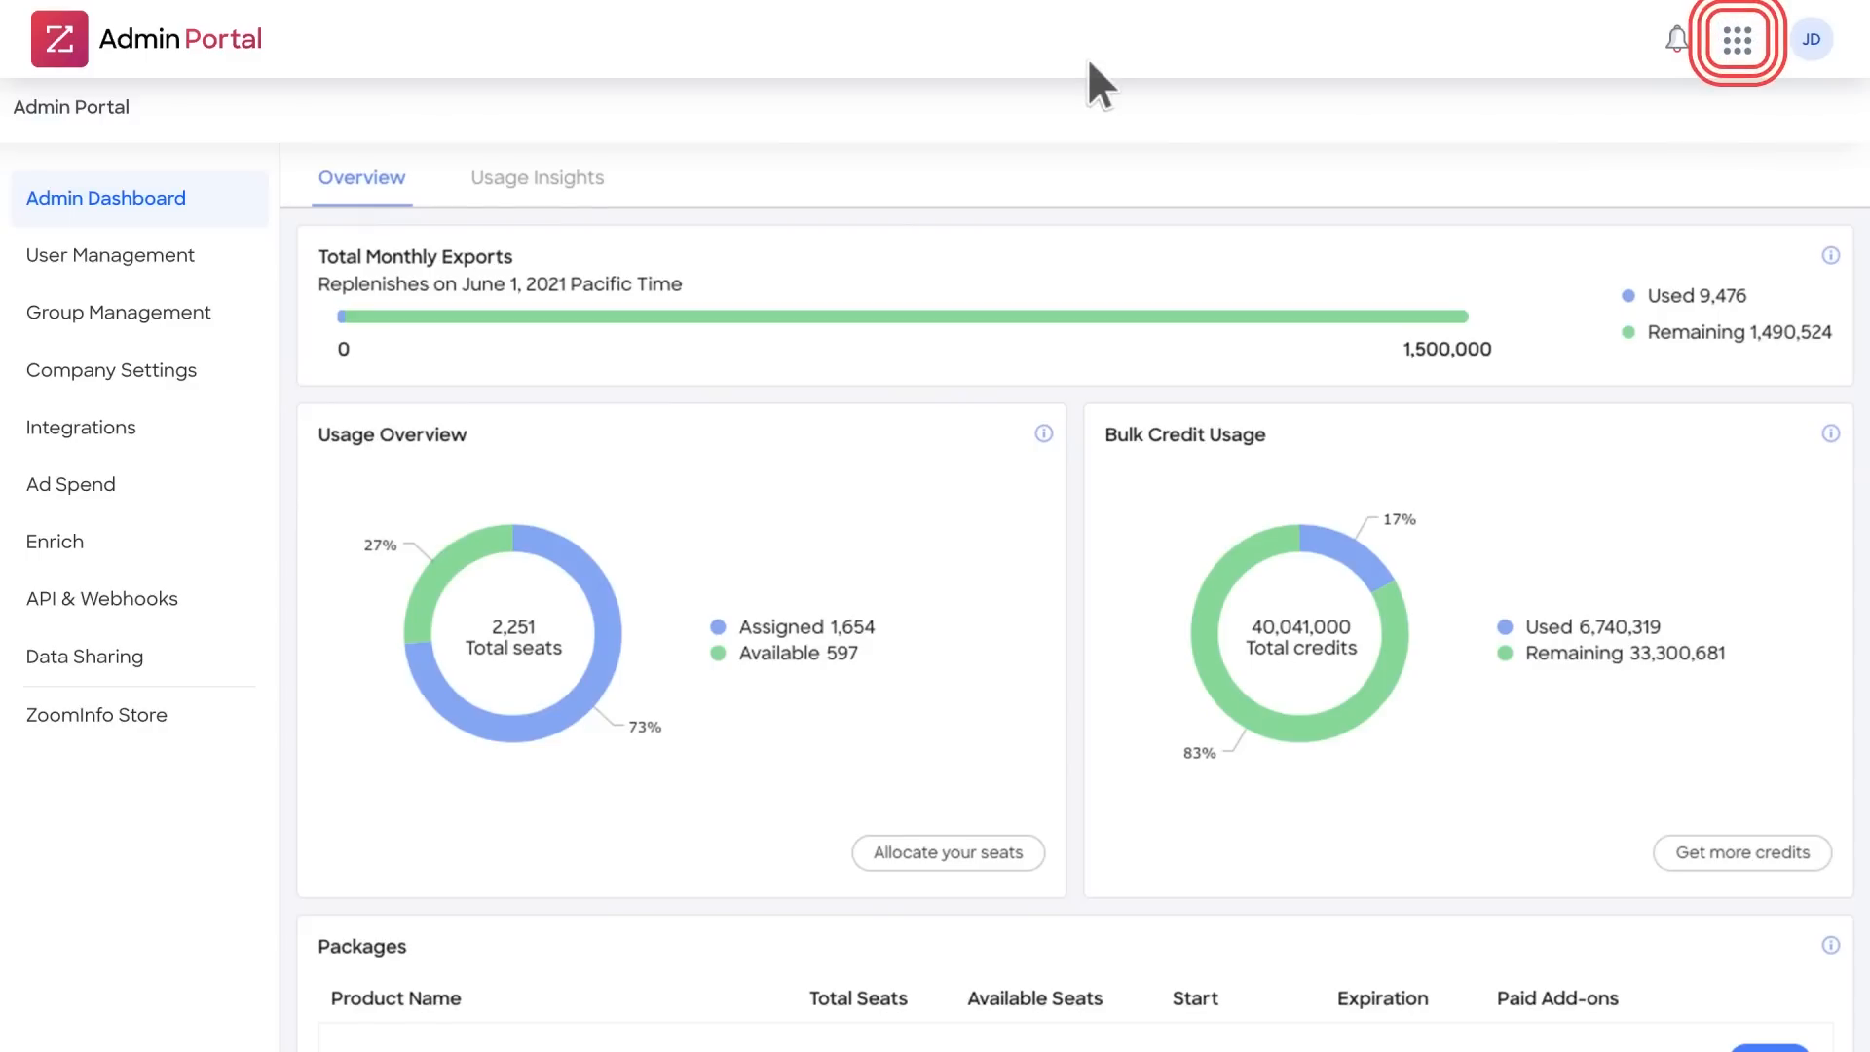
Step: Connect the Lever card under Integrations and submit the Lever login popup
left_click(80, 426)
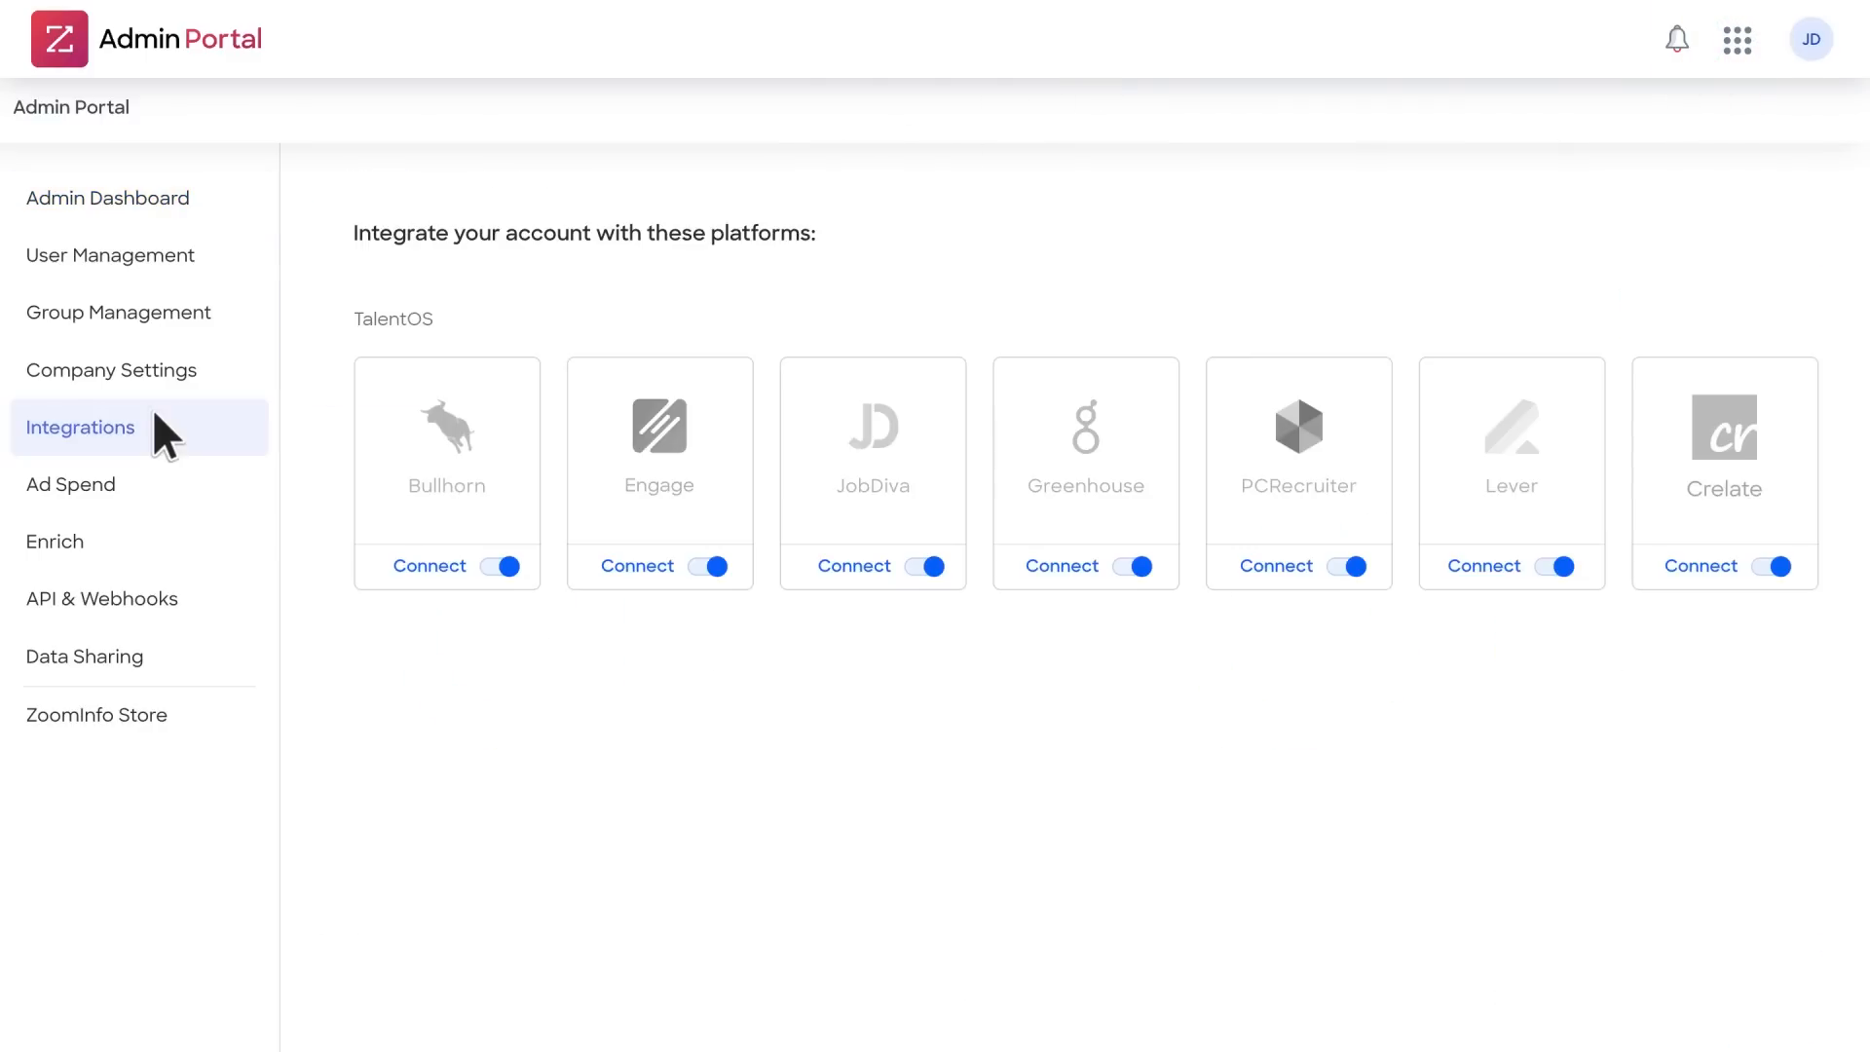
left_click(1484, 566)
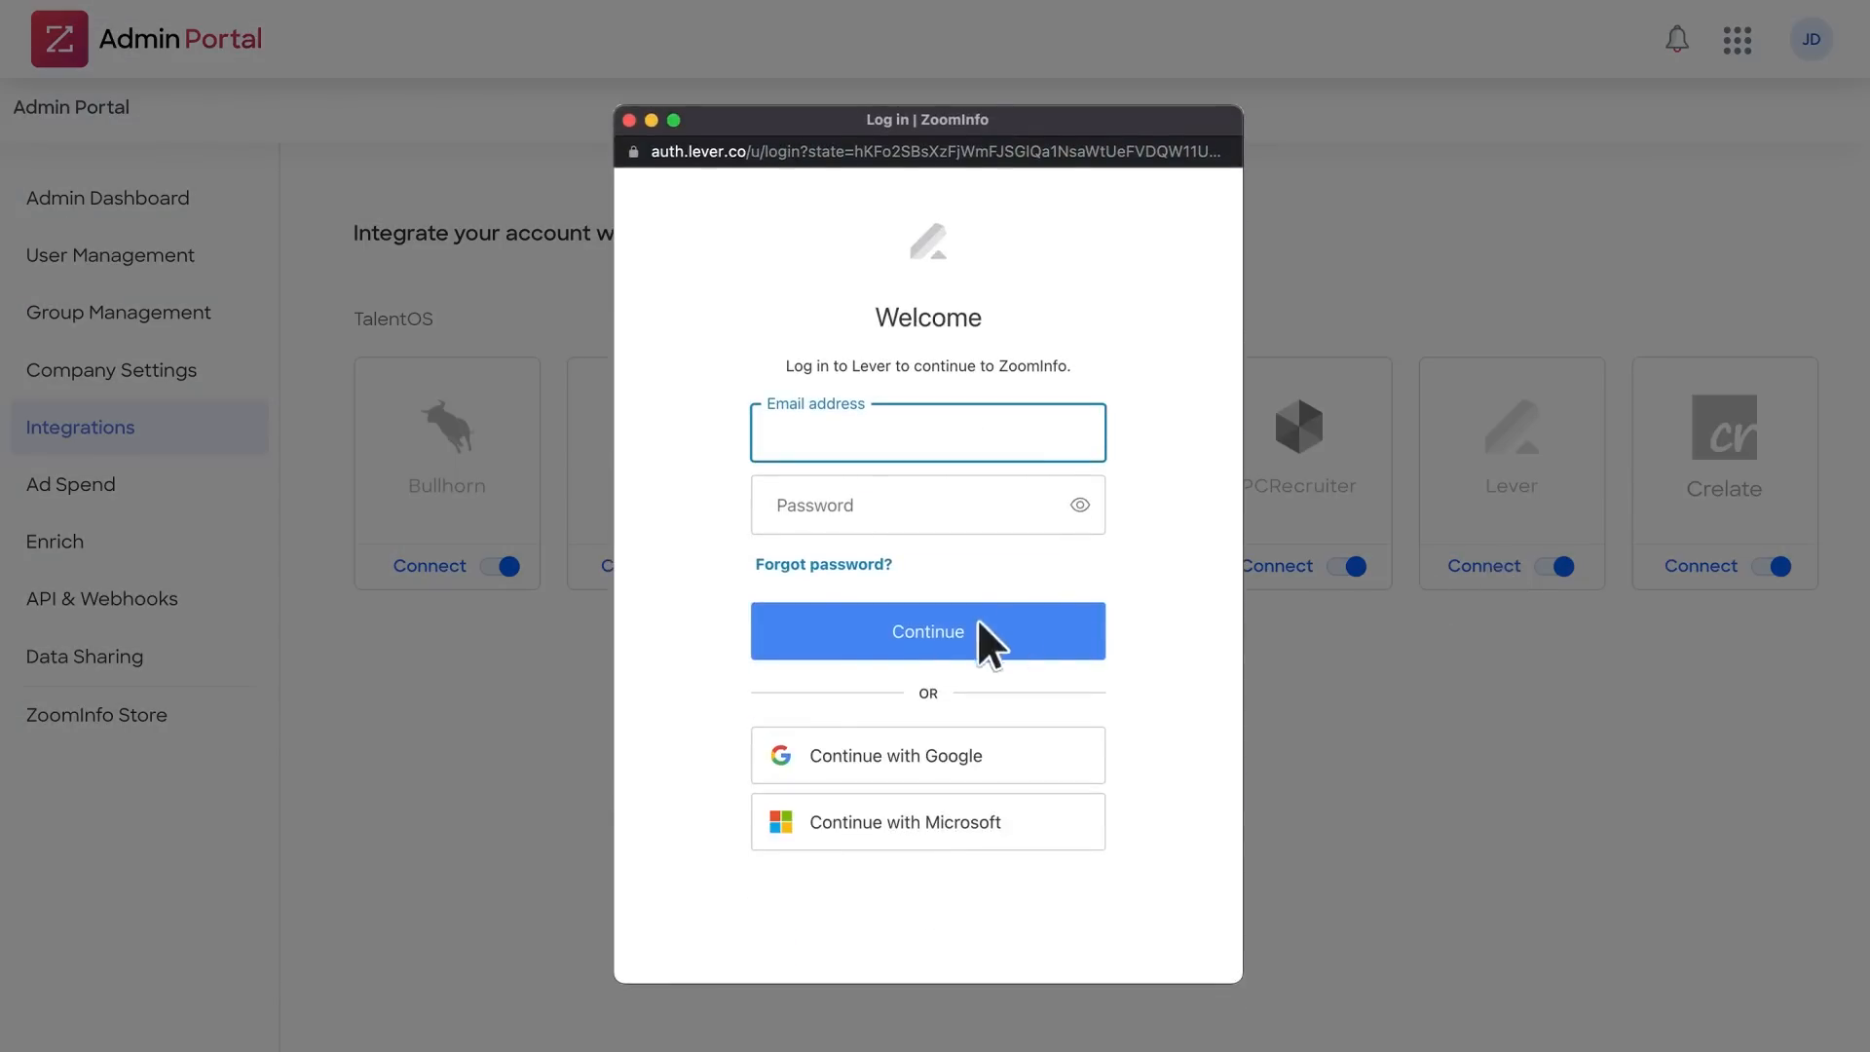
left_click(928, 631)
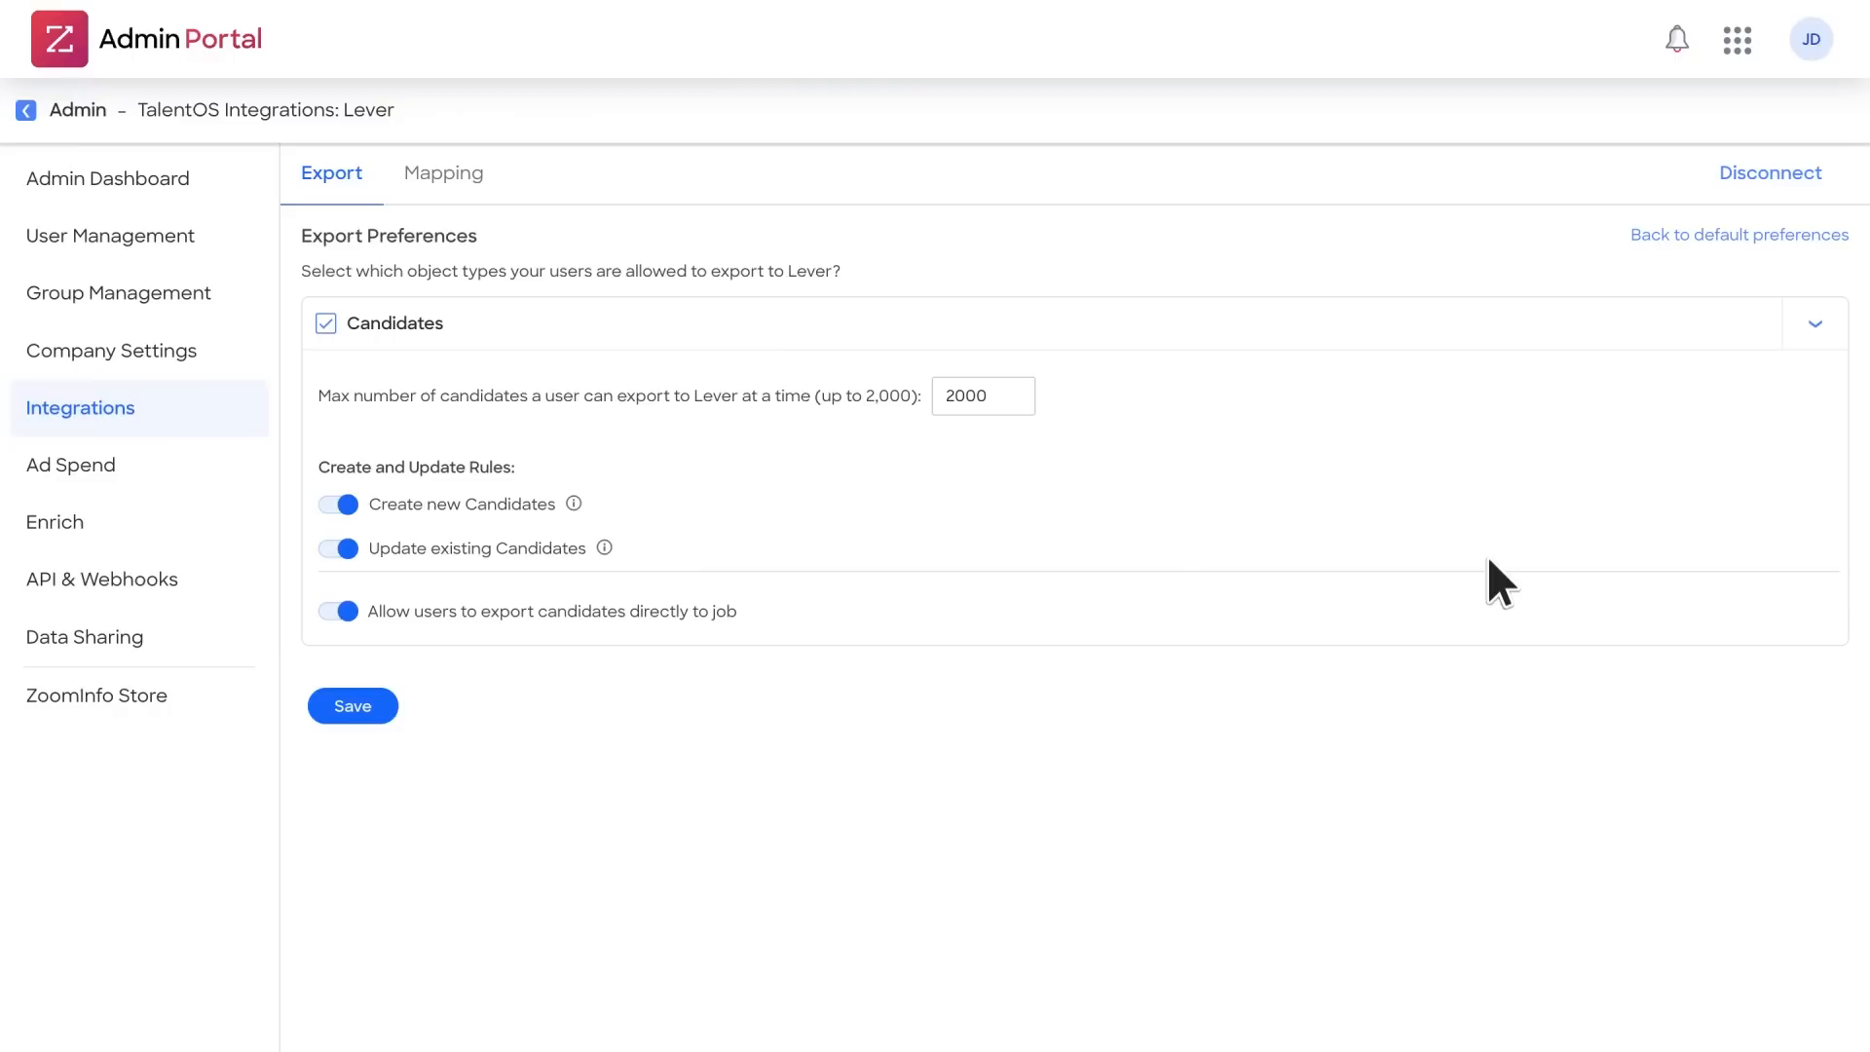
mouse_move(1385, 544)
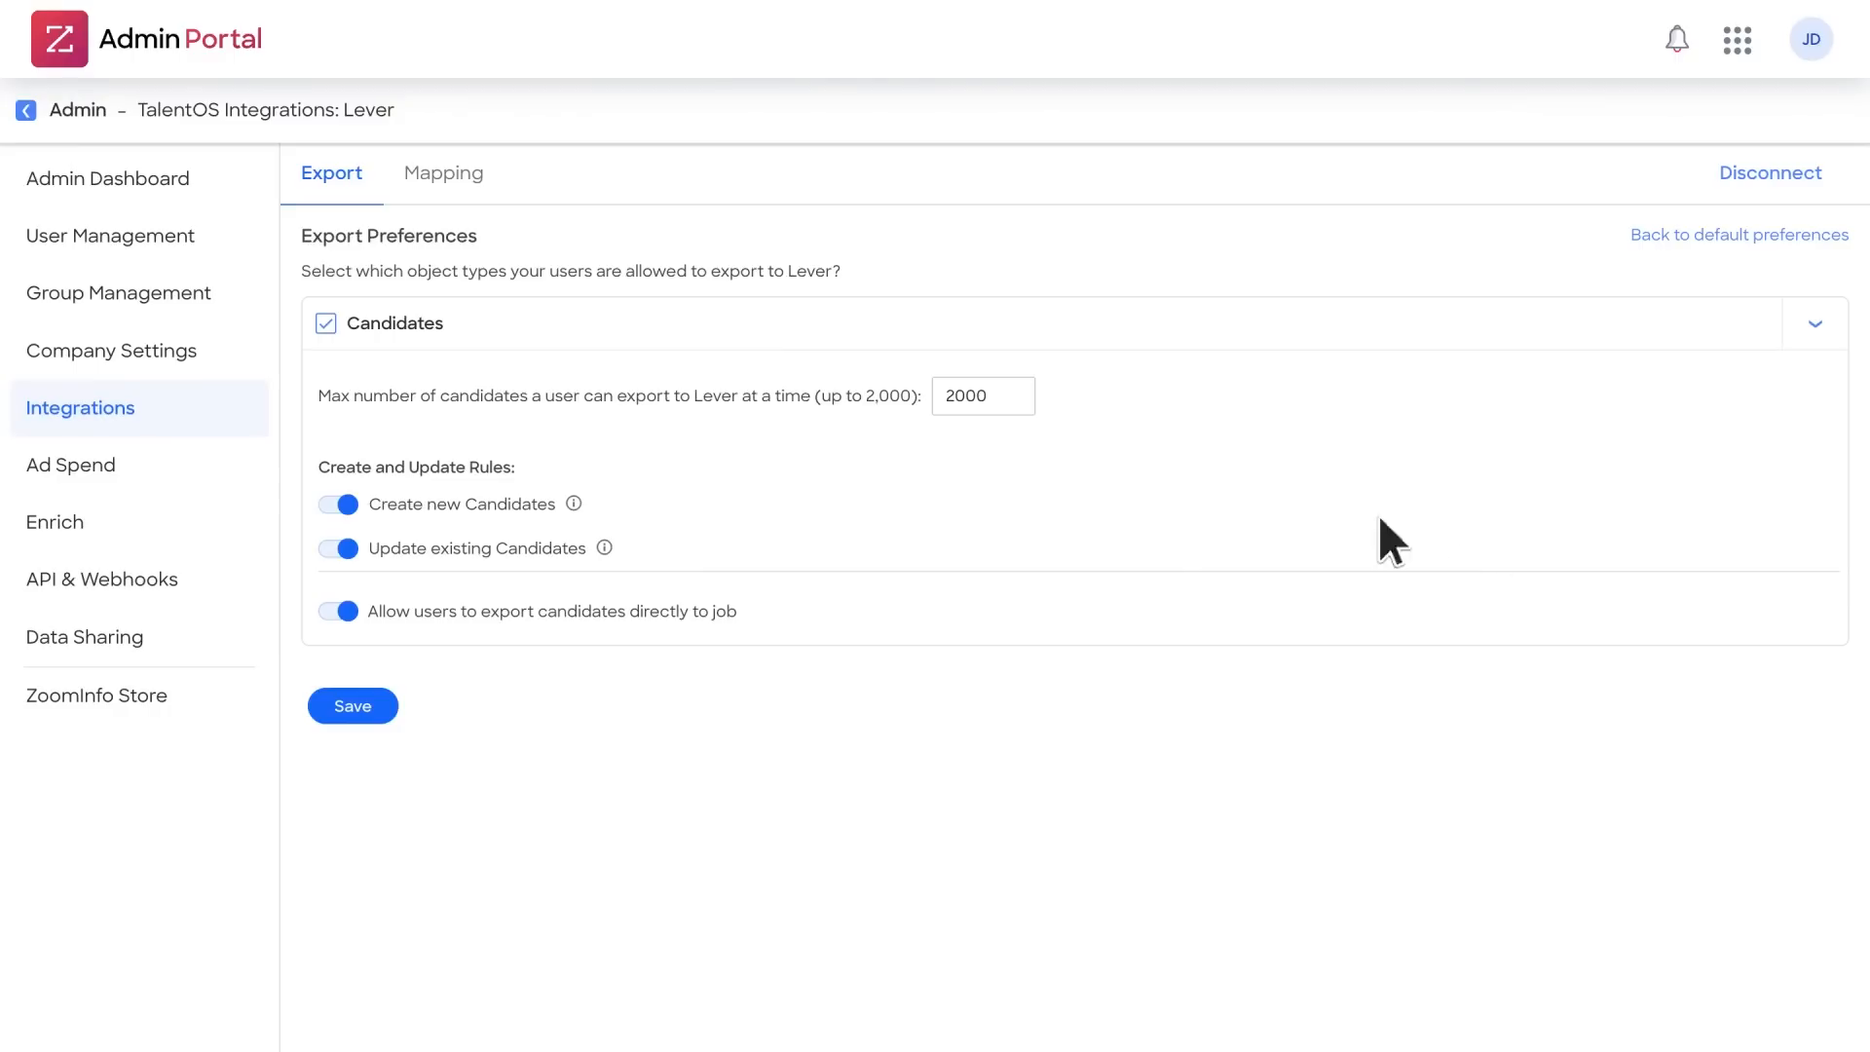
Step: Review the Lever Mapping tab, then view the full user list in User Management
left_click(443, 172)
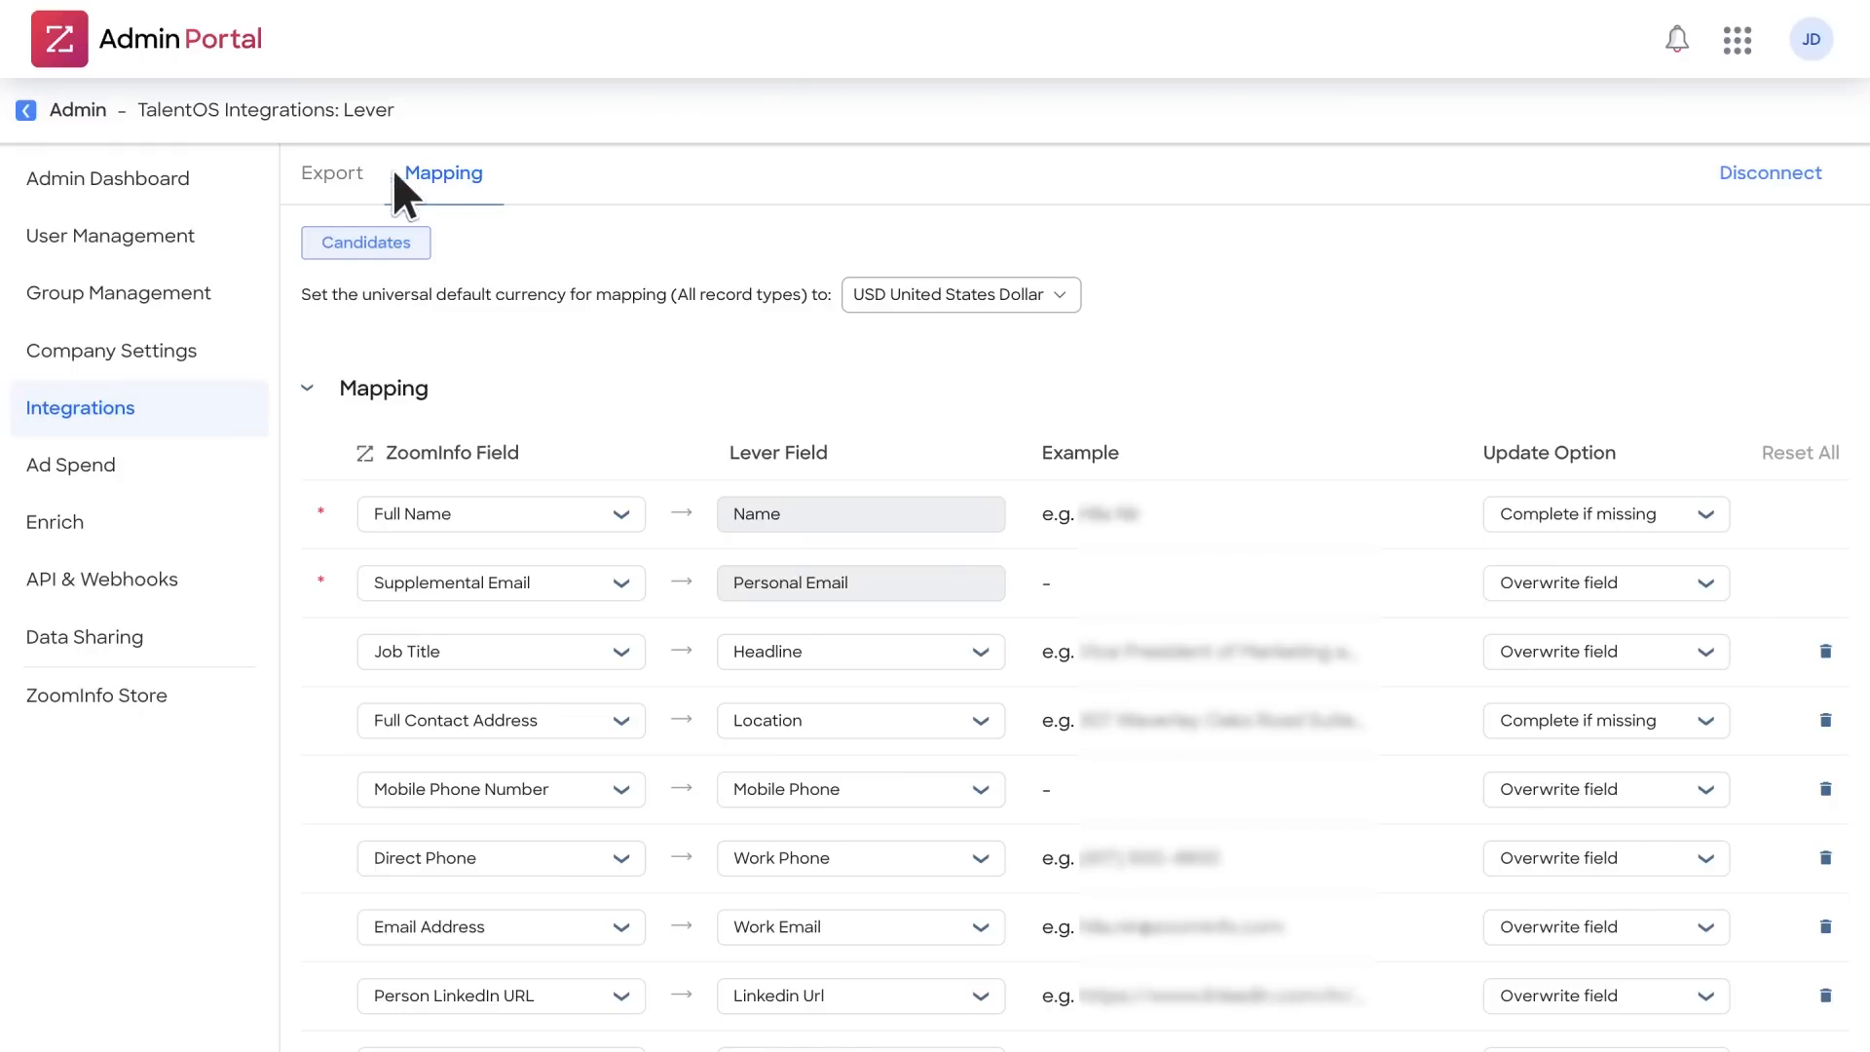
left_click(108, 178)
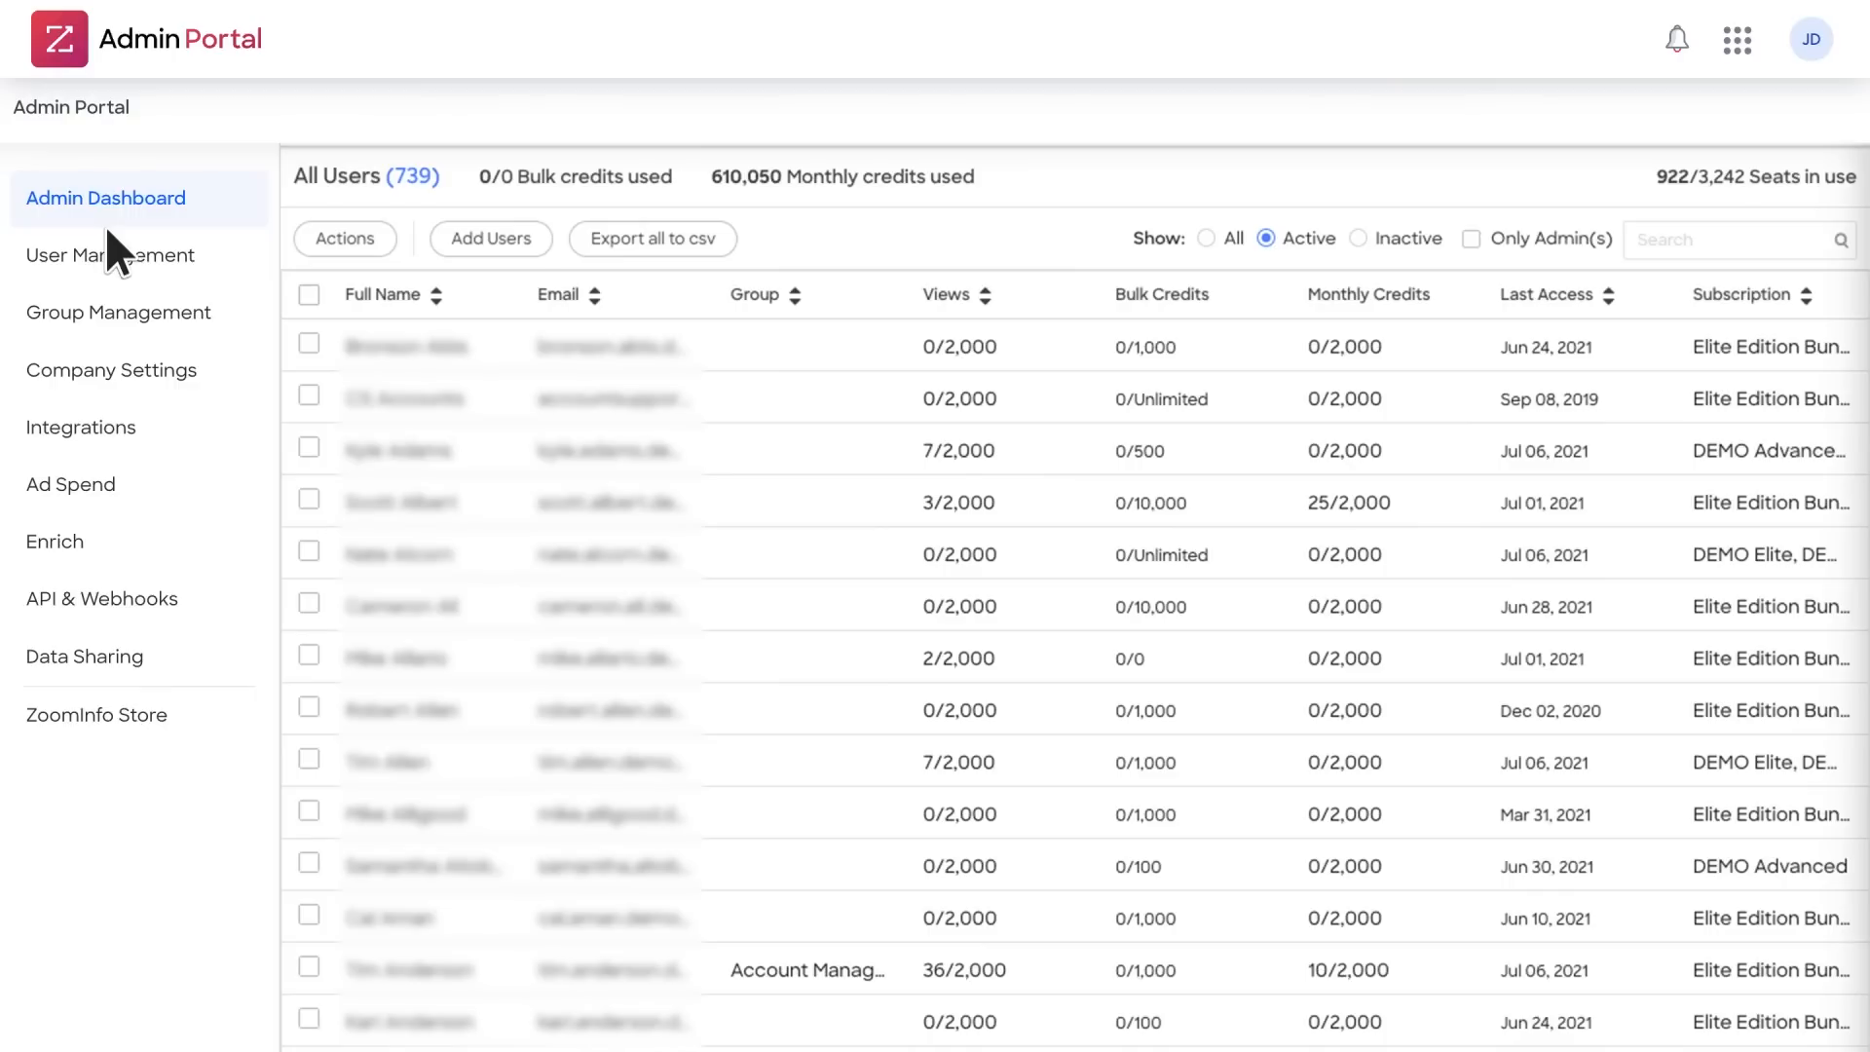